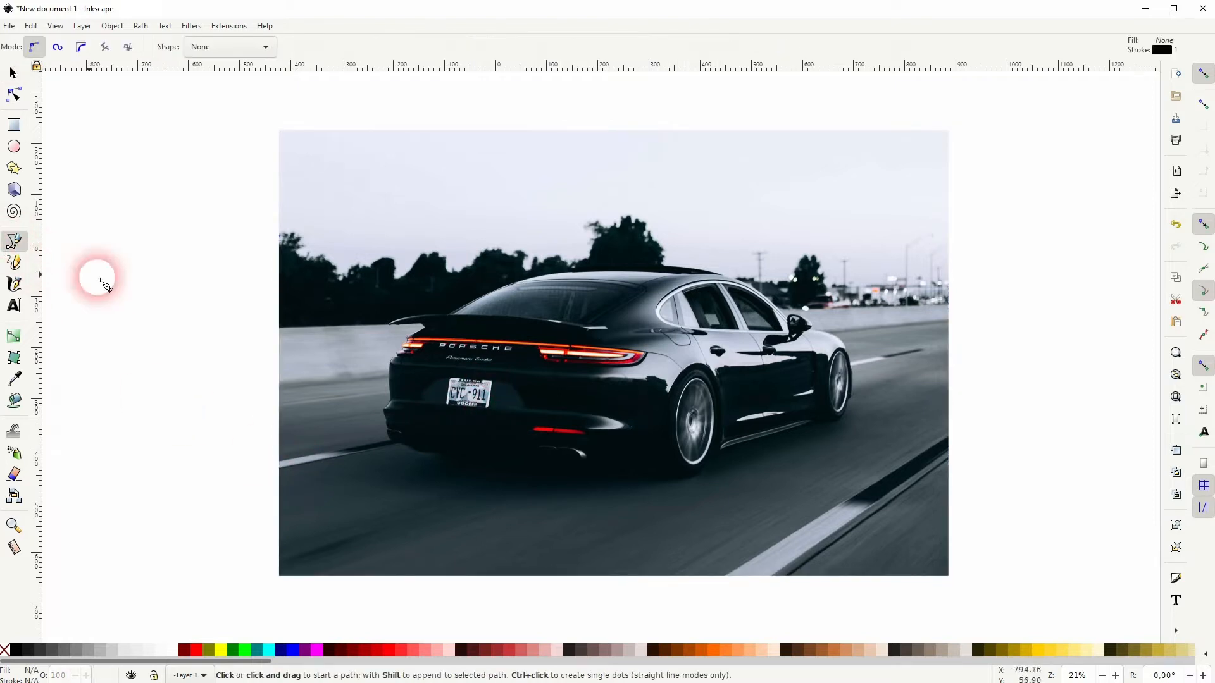
Draw a closed Bezier path through the four corners of the license plate
scroll("up", 3)
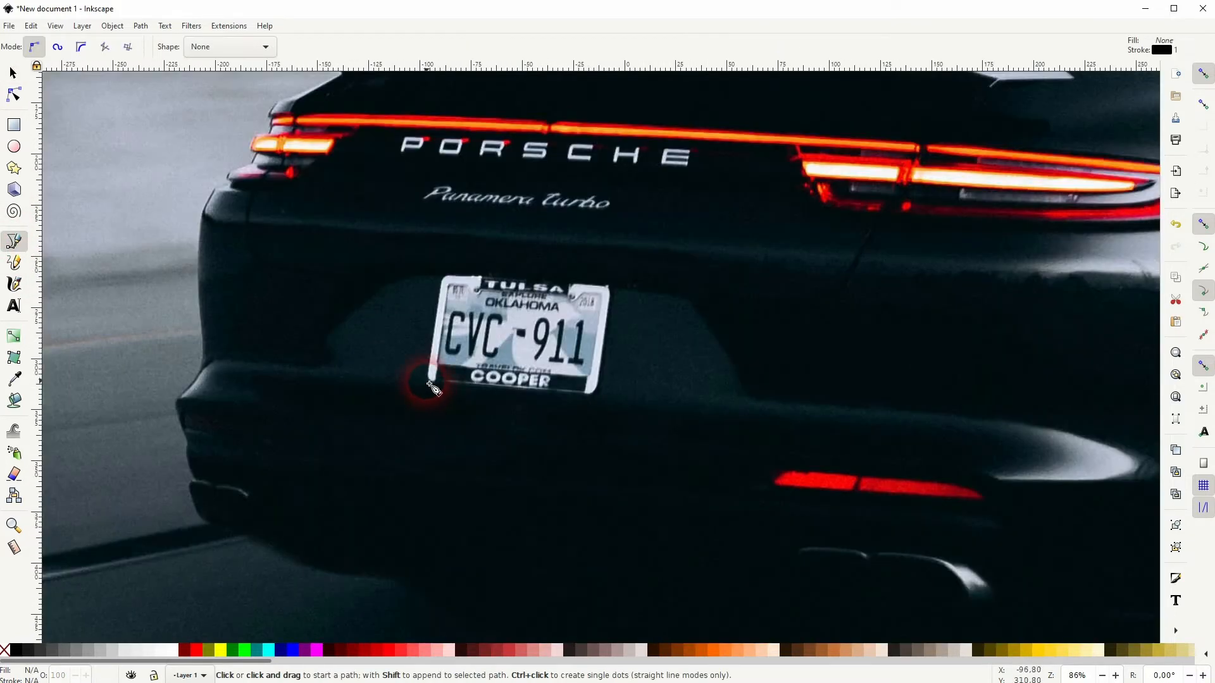
left_click(446, 281)
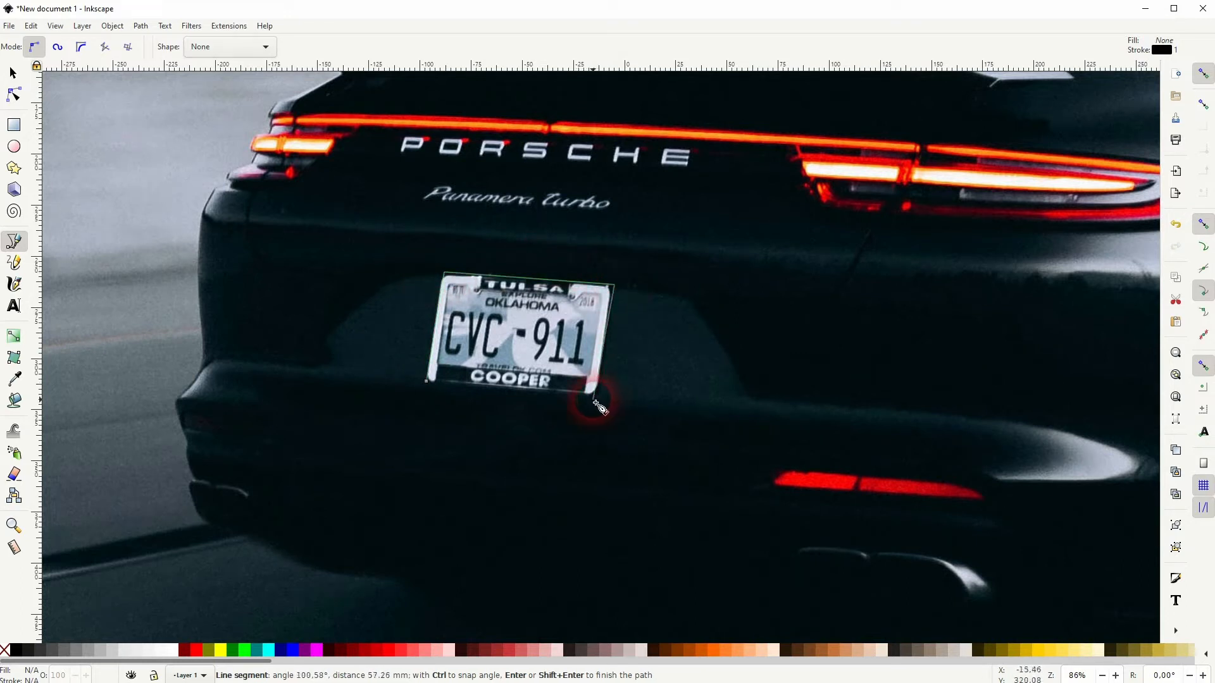
left_click(426, 386)
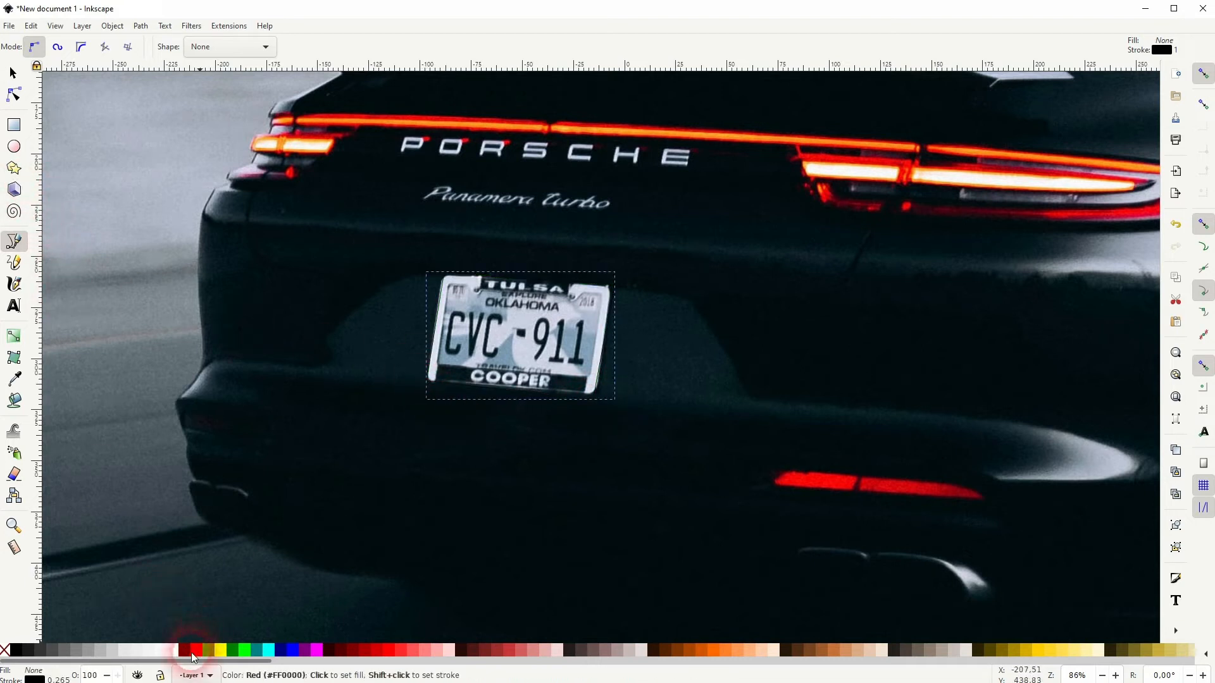
Fill the plate path with the red palette swatch and return to the Selector tool
left_click(193, 650)
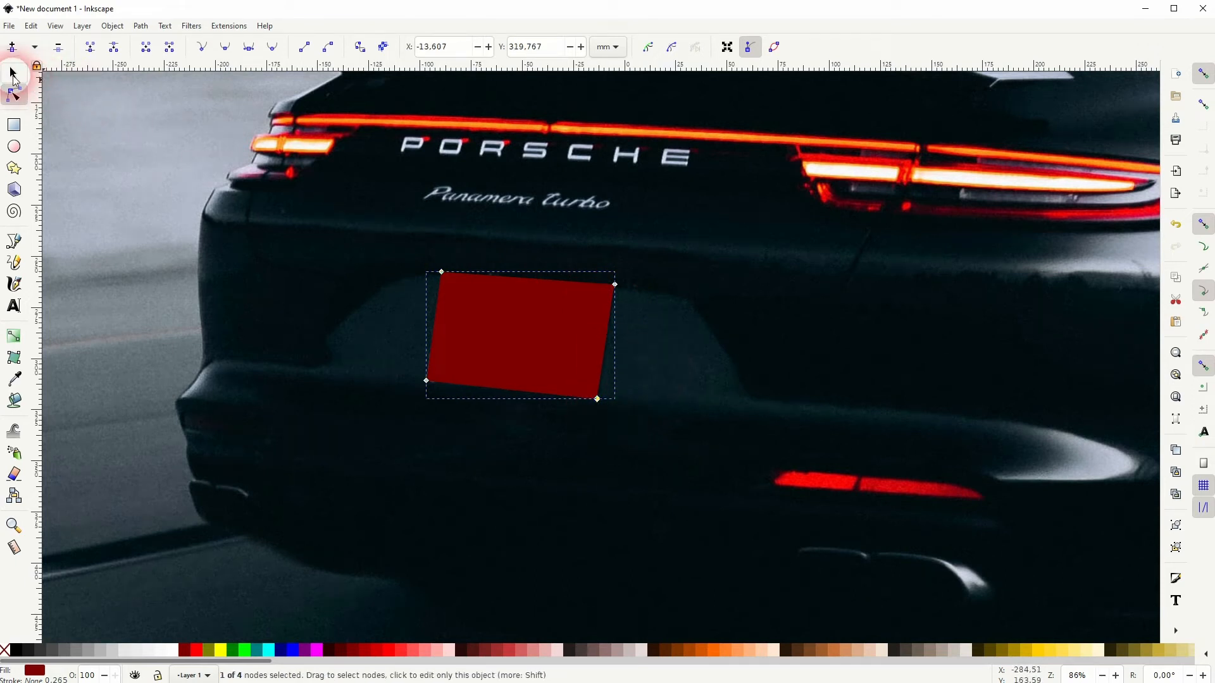
left_click(12, 72)
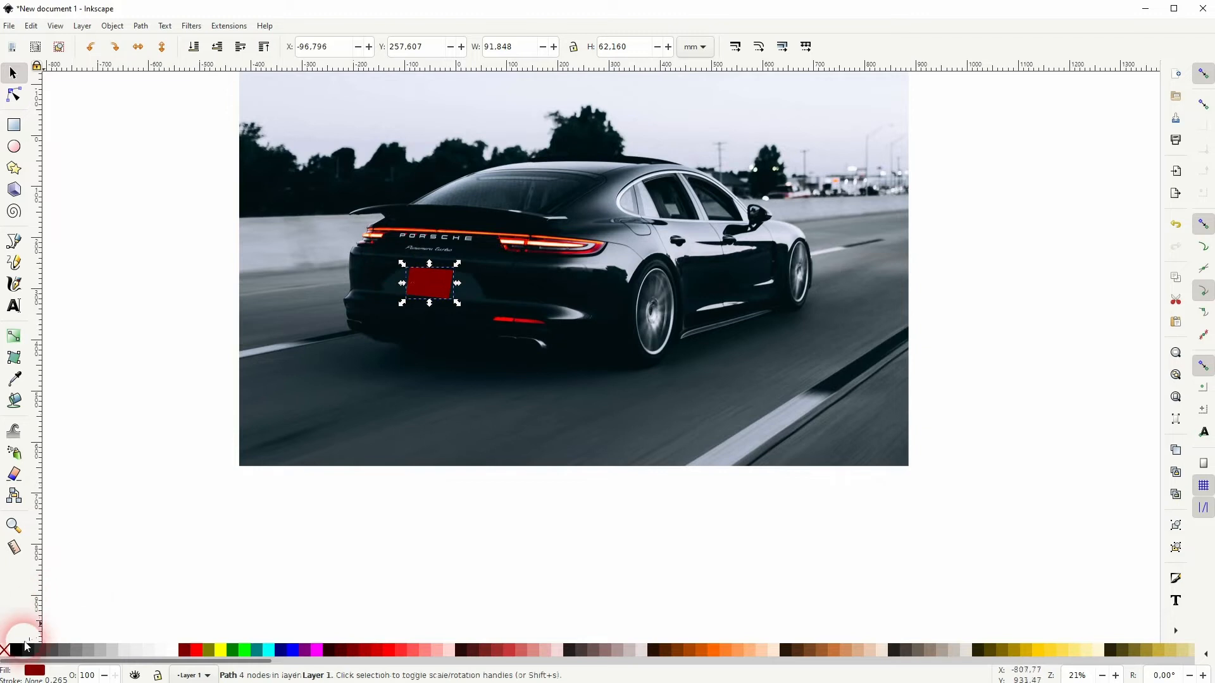
Add a black rectangle the size of the photo underneath the red plate shape
left_click(36, 650)
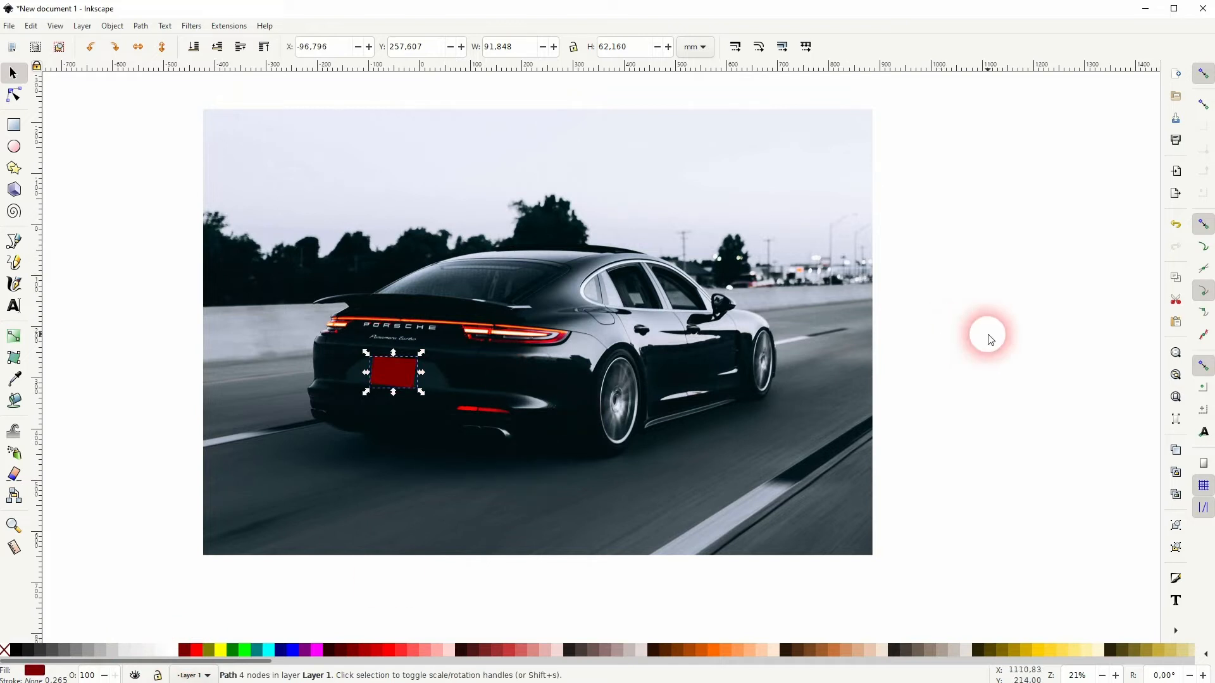
left_click(12, 126)
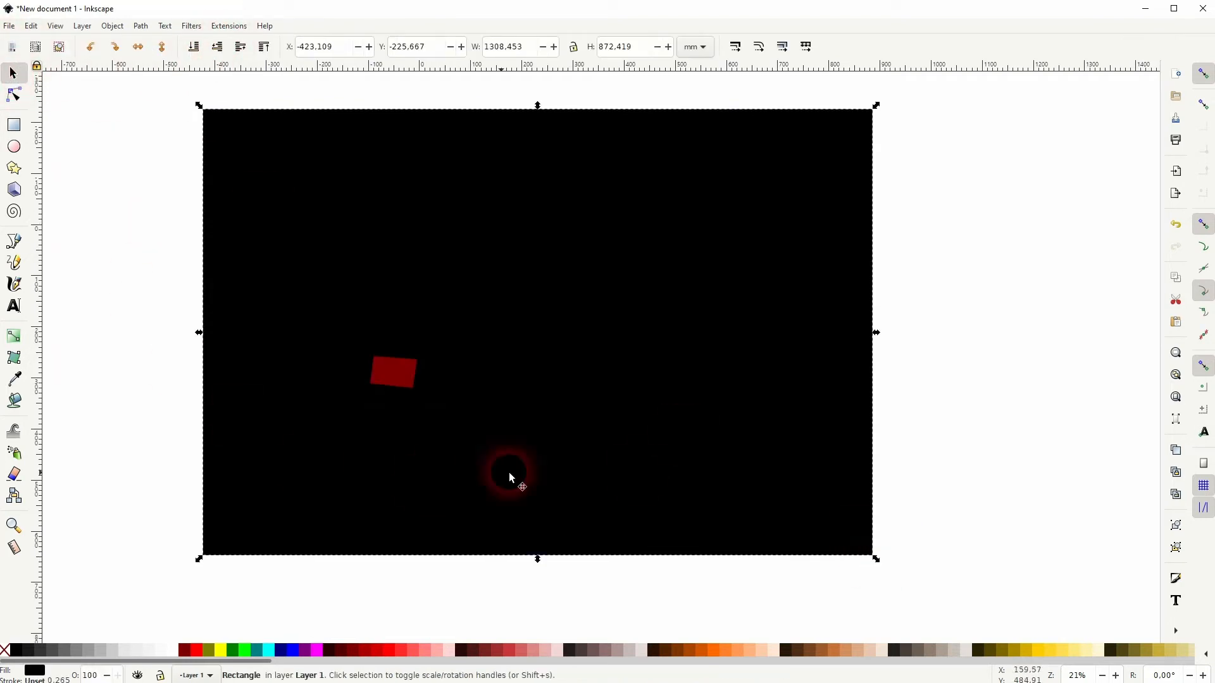
Subtract the plate shape from the black rectangle with Path > Difference
left_click(392, 372)
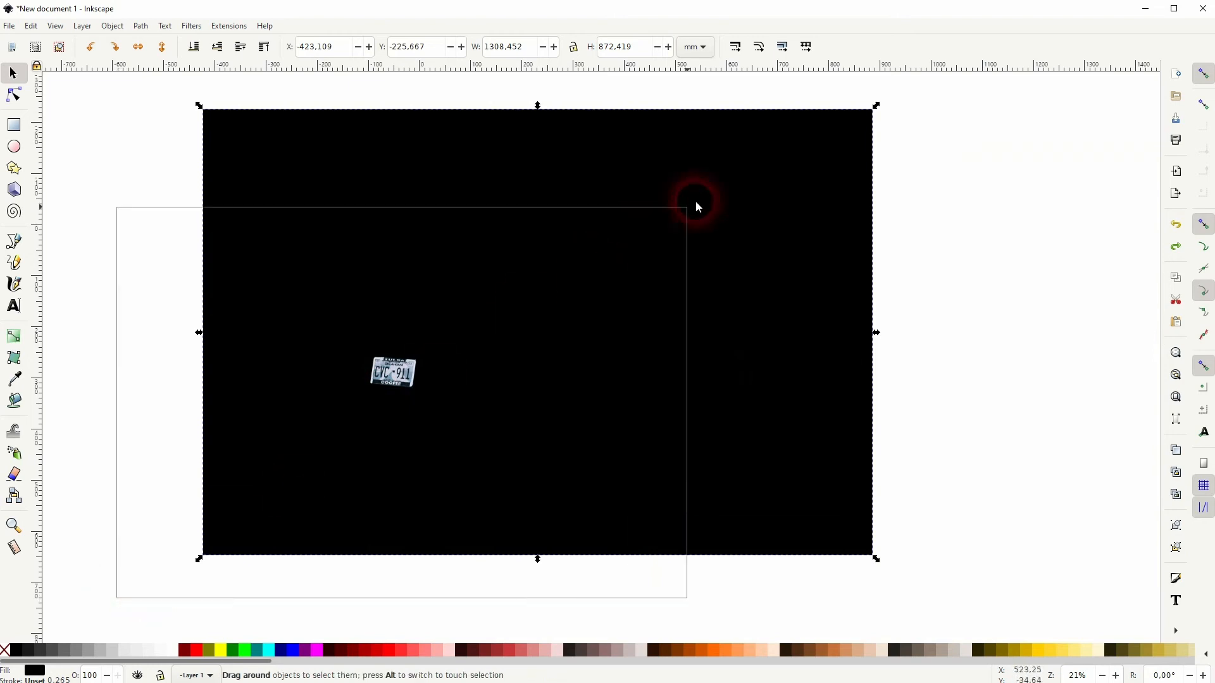
Set the holed rectangle as the photo's clip, move the photo, and colour a new rectangle magenta
right_click(361, 216)
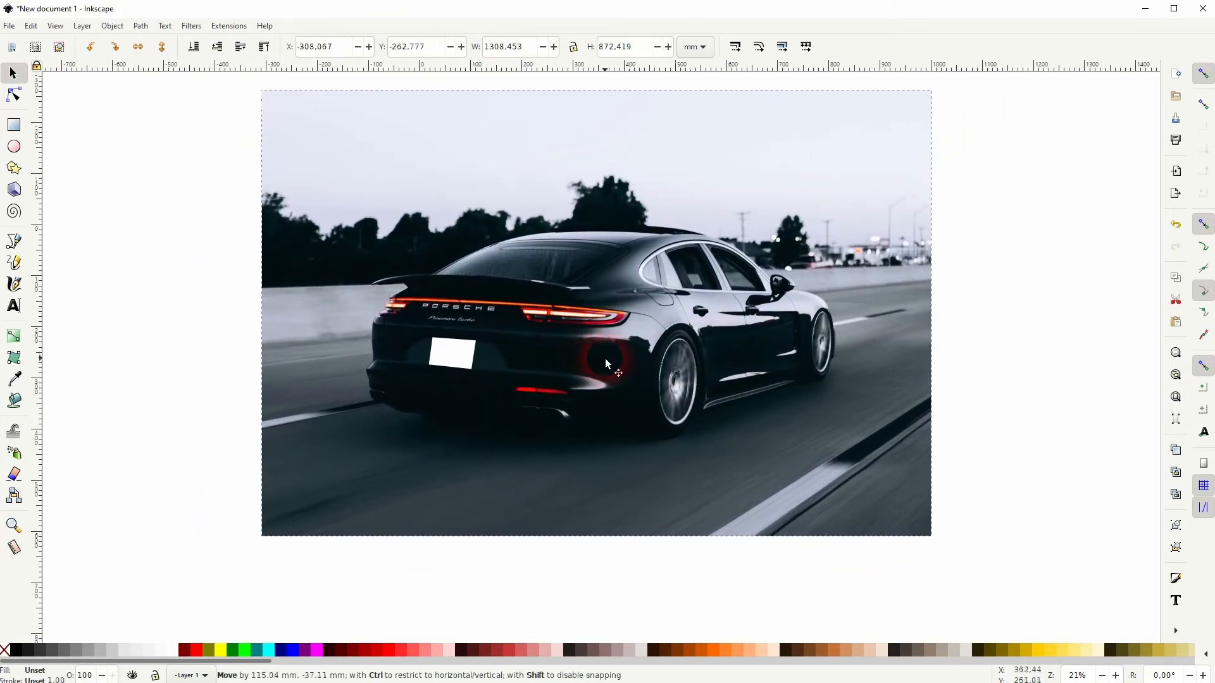
left_click(13, 125)
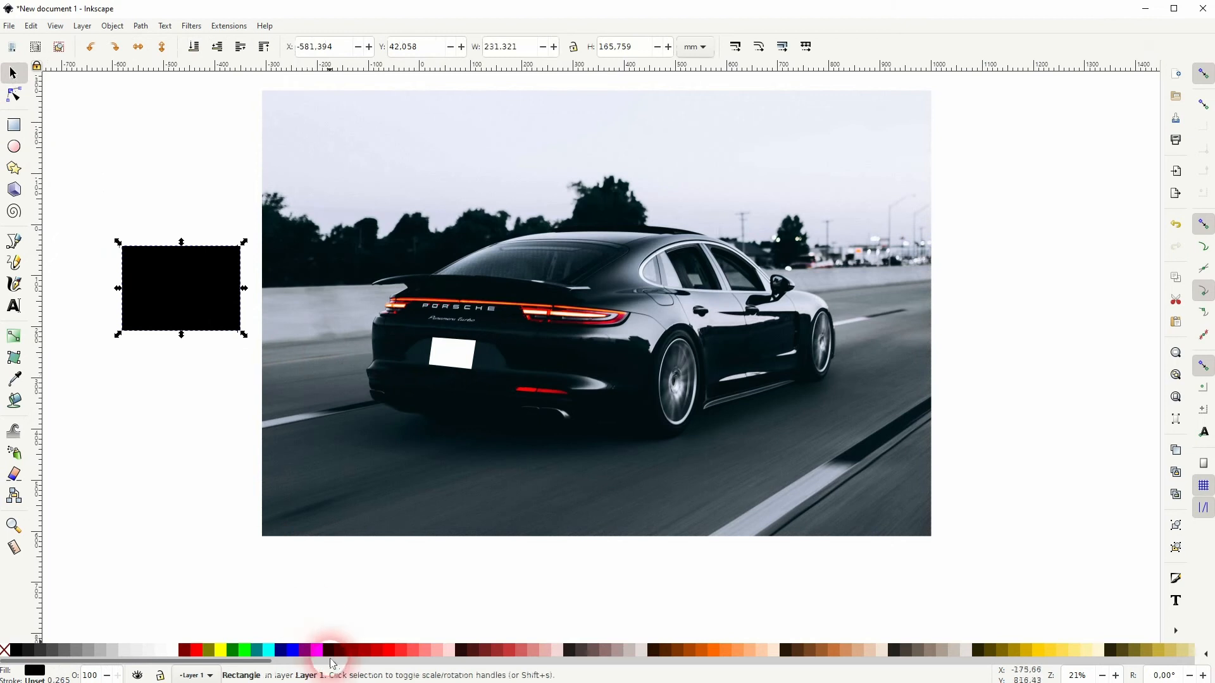
left_click(329, 651)
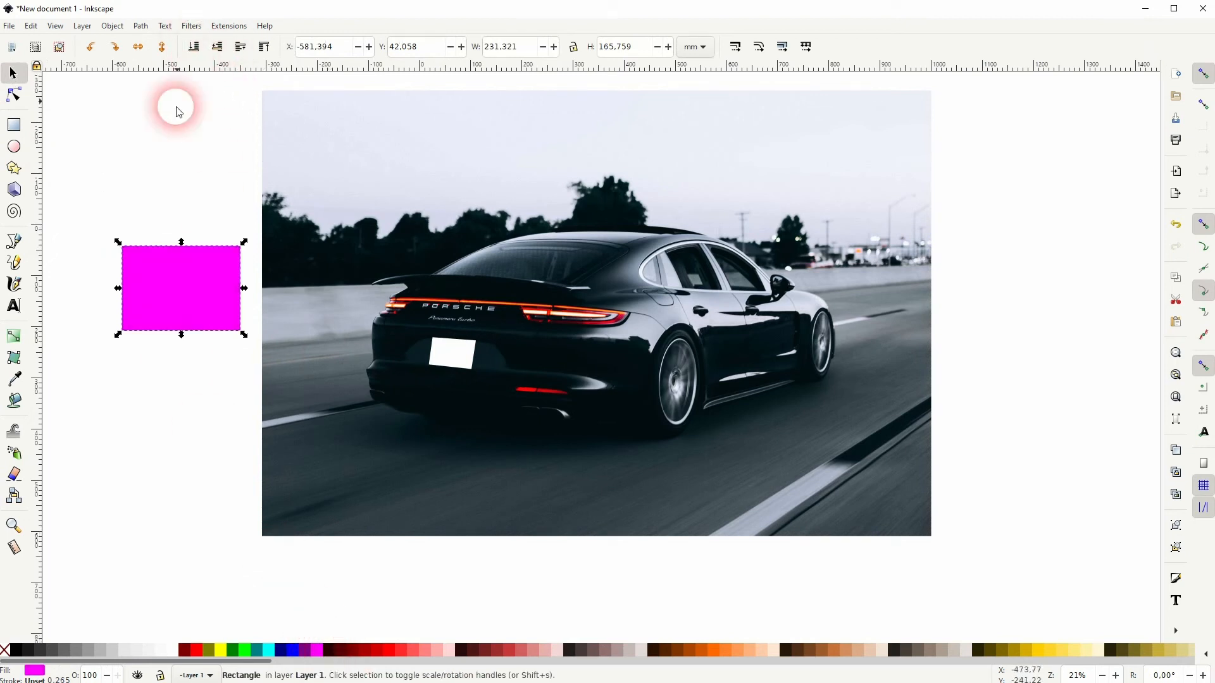